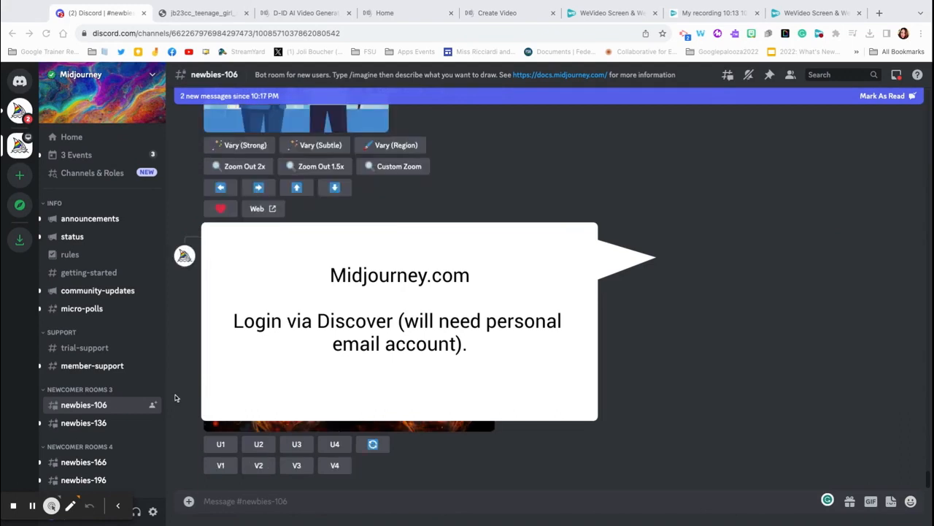
{"action": "mouse_move", "coordinate": [184, 419]}
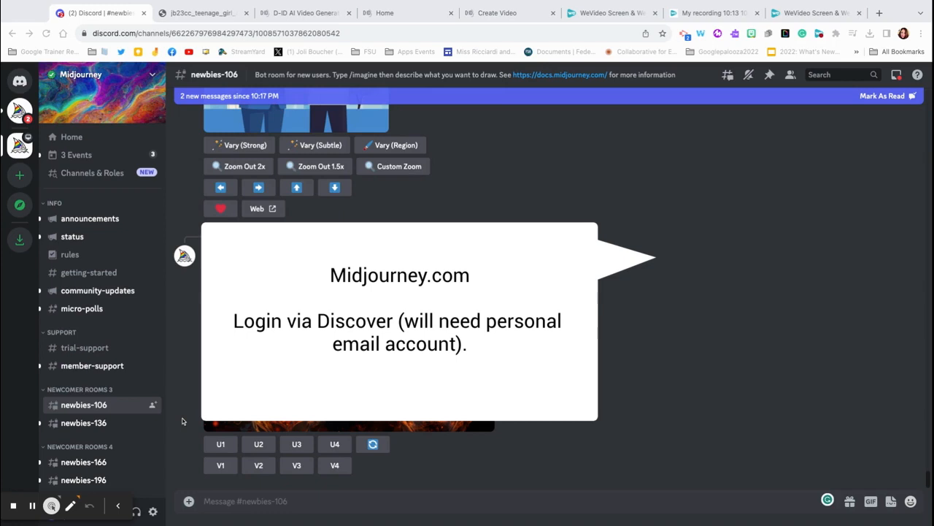
{"action": "mouse_move", "coordinate": [83, 430]}
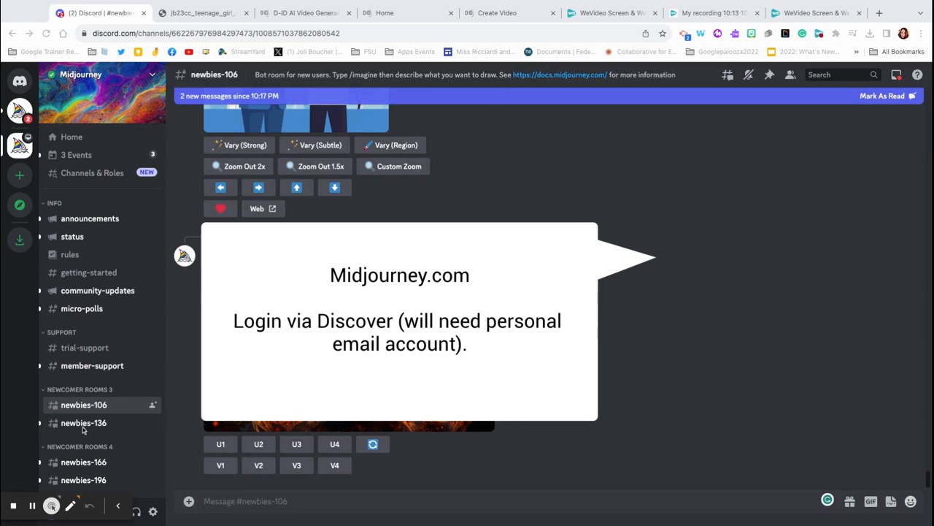
- Open the newbies-136 channel and put the cursor in its message box
{"action": "left_click", "coordinate": [320, 145]}
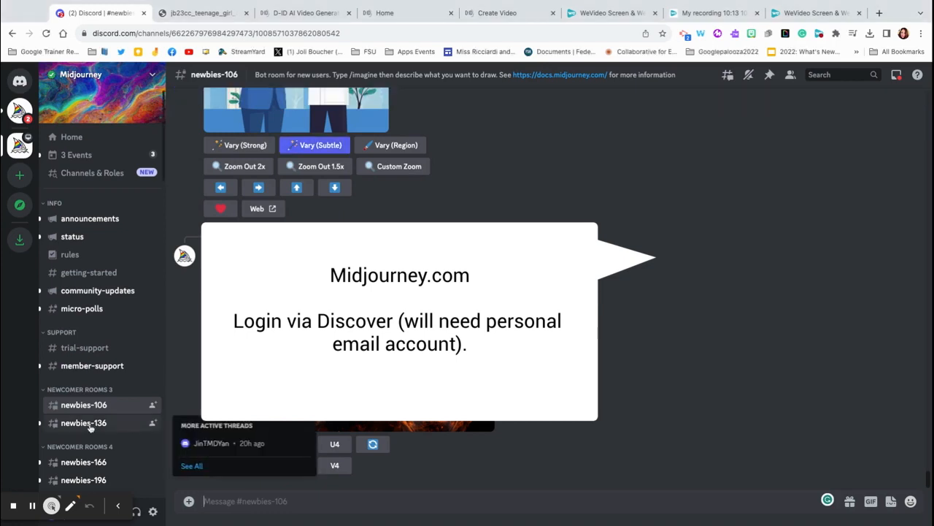
{"action": "left_click", "coordinate": [83, 422]}
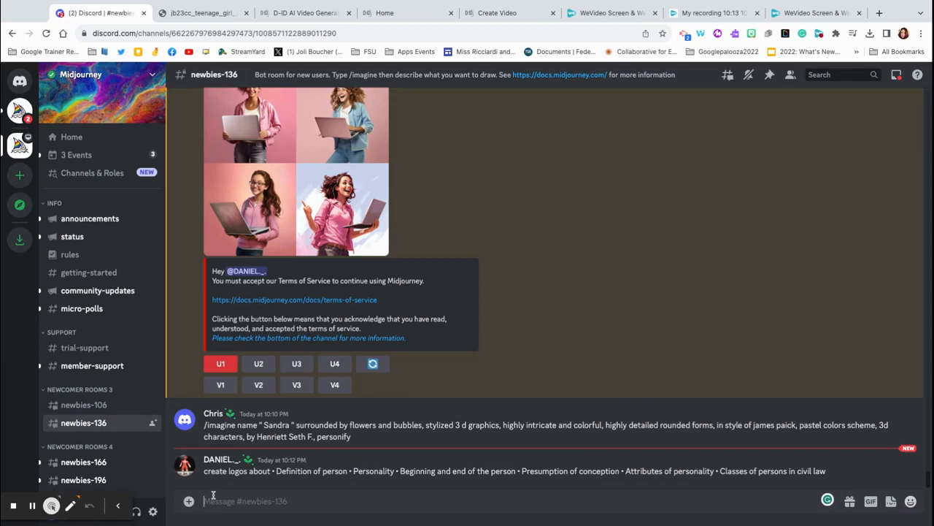
- Submit the /imagine prompt 'teenage girl, age 13, holding a chromebook computer laptop, happy, silly, realistic'
{"action": "type", "text": "/imagine promp"}
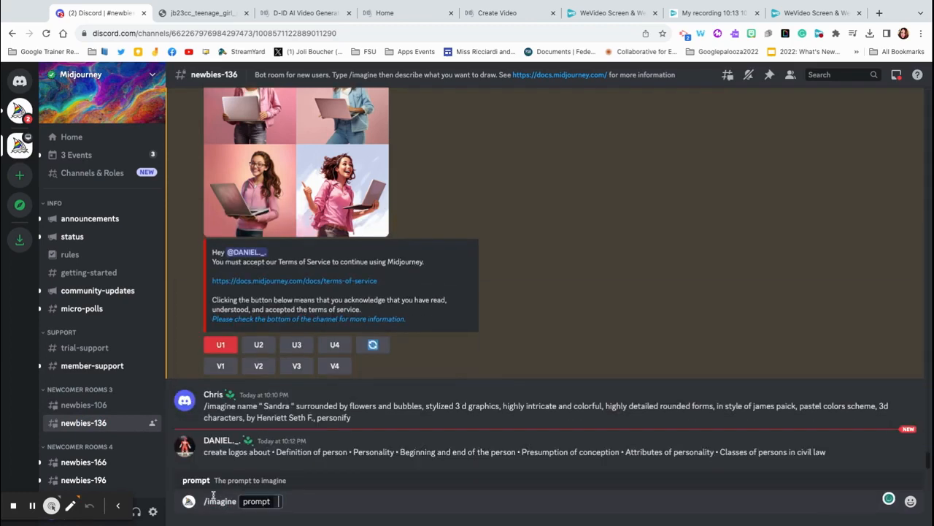
{"action": "type", "text": "teenage girl, age 13, holding a chromebook computer laptop, happy, silly, realistic, pink shirt, full body"}
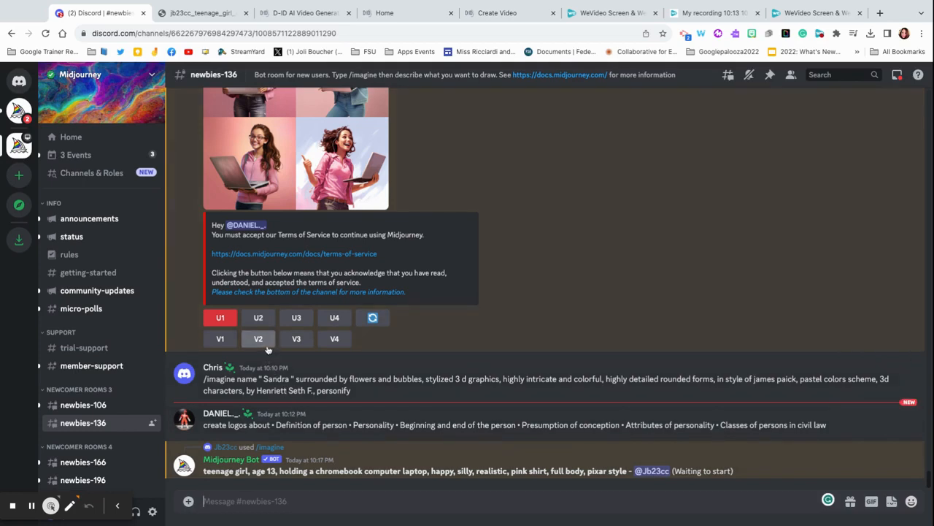
{"action": "scroll", "scroll_direction": "down", "scroll_amount": 3}
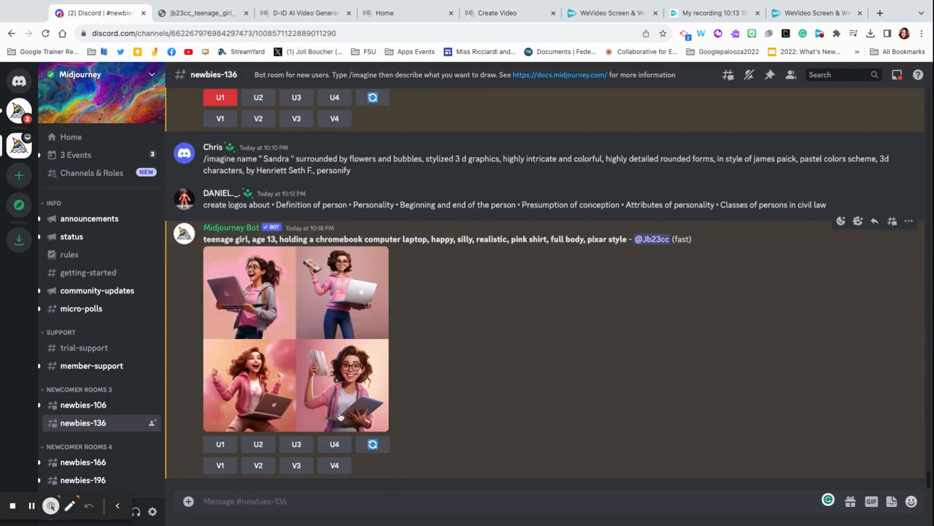
{"action": "mouse_move", "coordinate": [347, 421]}
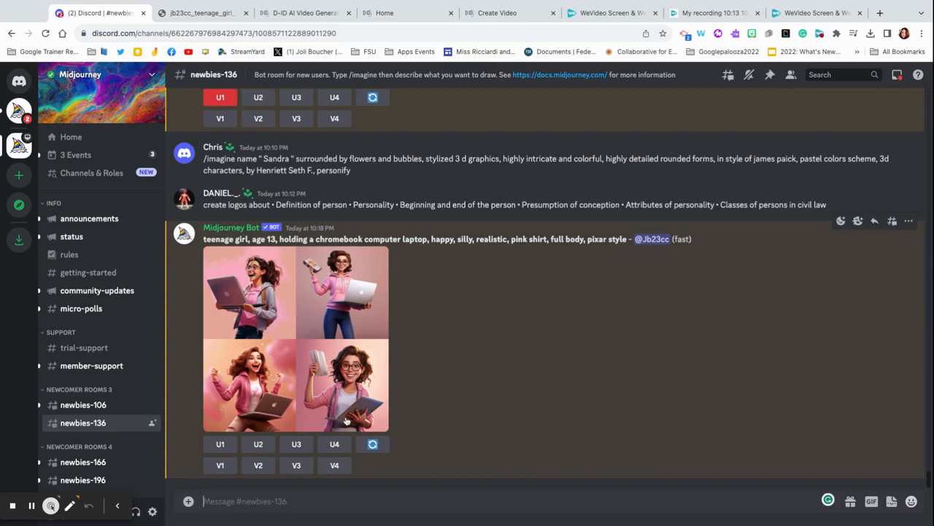
- Request V4 variations of the fourth girl image and open the resulting grid
{"action": "left_click", "coordinate": [334, 465]}
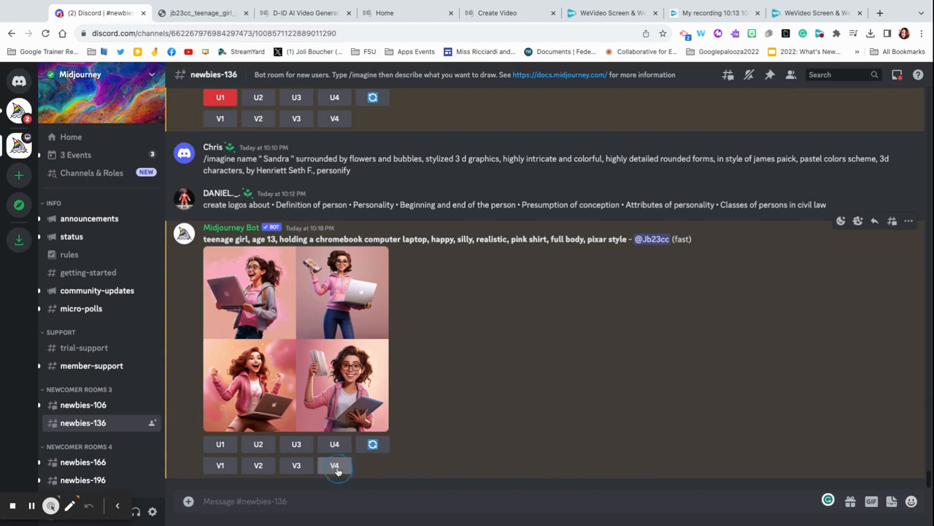
{"action": "left_click", "coordinate": [335, 464]}
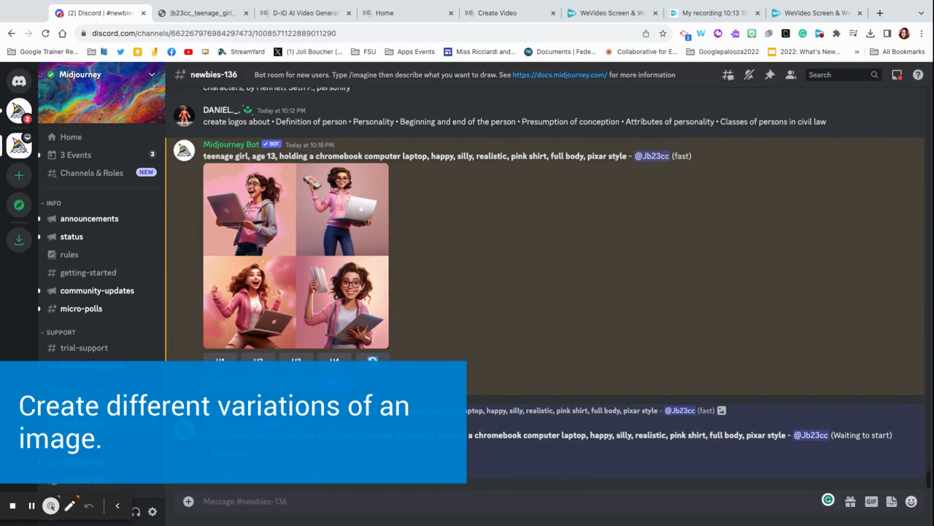
{"action": "left_click", "coordinate": [334, 381]}
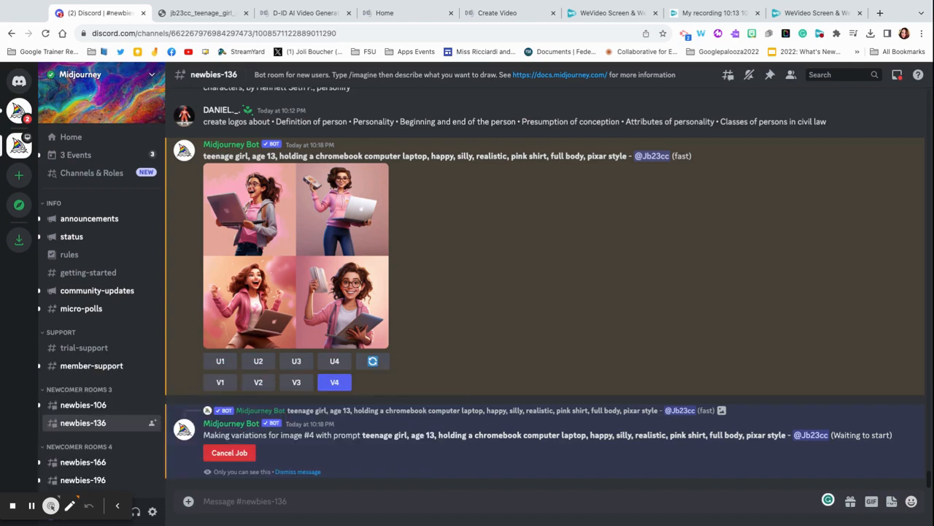
{"action": "scroll", "scroll_direction": "down", "scroll_amount": 3}
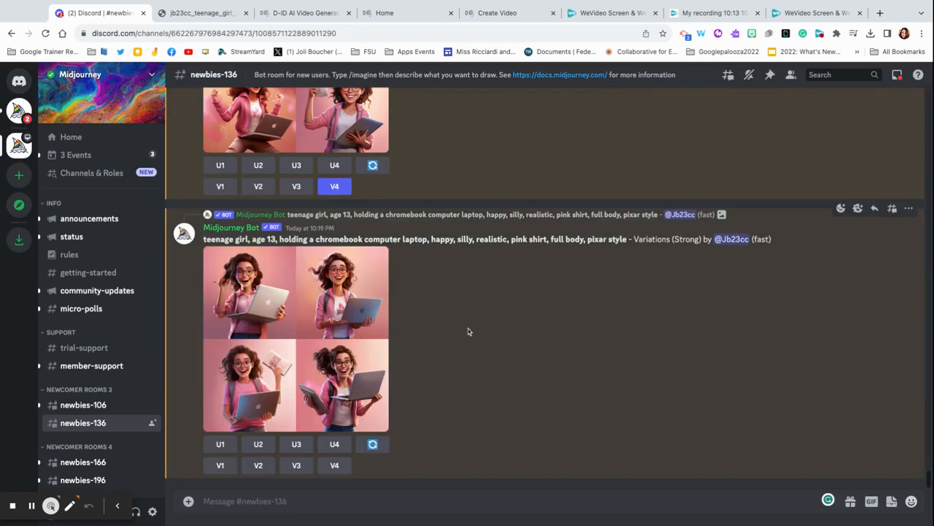
{"action": "left_click", "coordinate": [295, 337]}
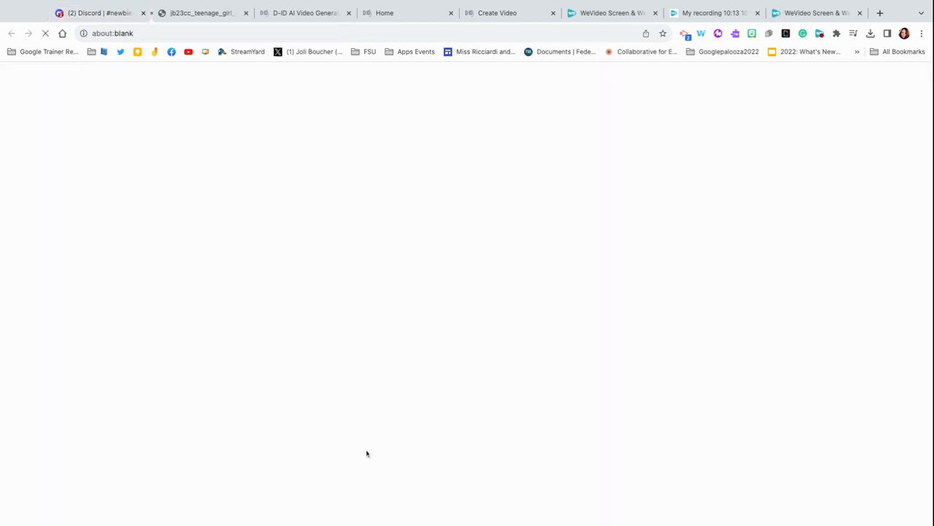
- View the 2x2 girl-with-laptop variations grid full size in its browser tab
{"action": "left_click", "coordinate": [197, 12]}
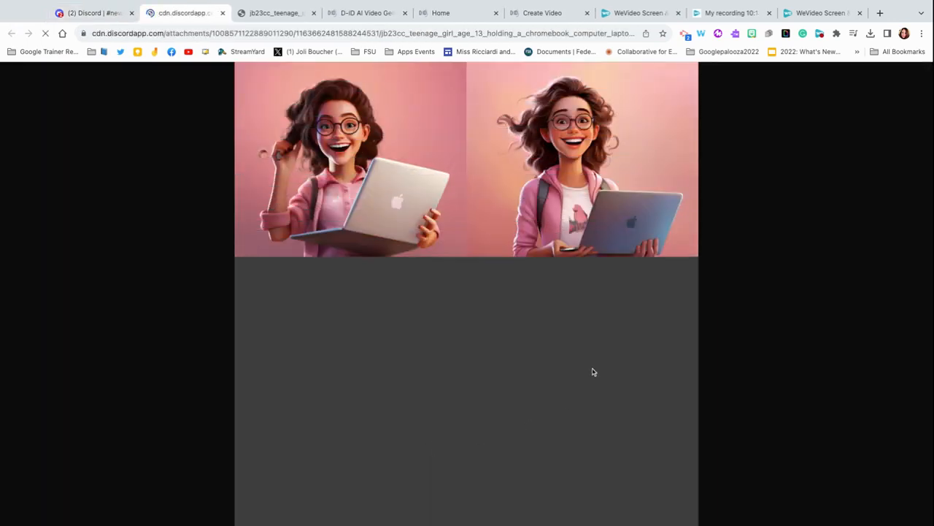
{"action": "scroll", "scroll_direction": "down", "scroll_amount": 3}
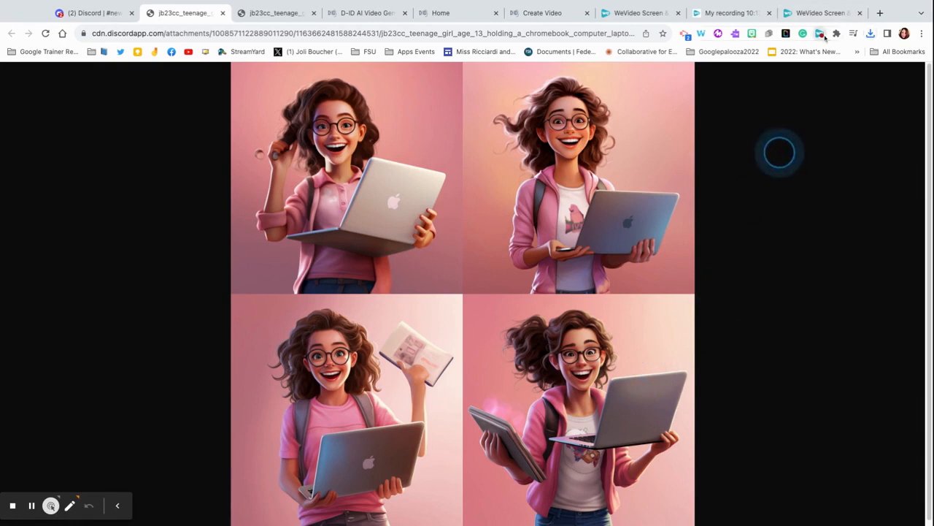
{"action": "left_click", "coordinate": [574, 12]}
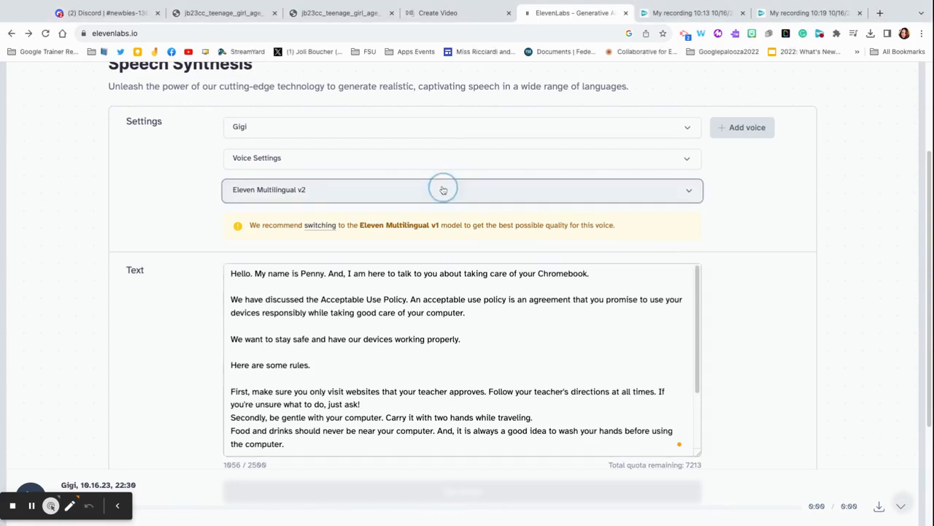
- Keep the Multilingual v2 model and generate Gigi-voice speech of the Chromebook-care script
{"action": "left_click", "coordinate": [444, 190]}
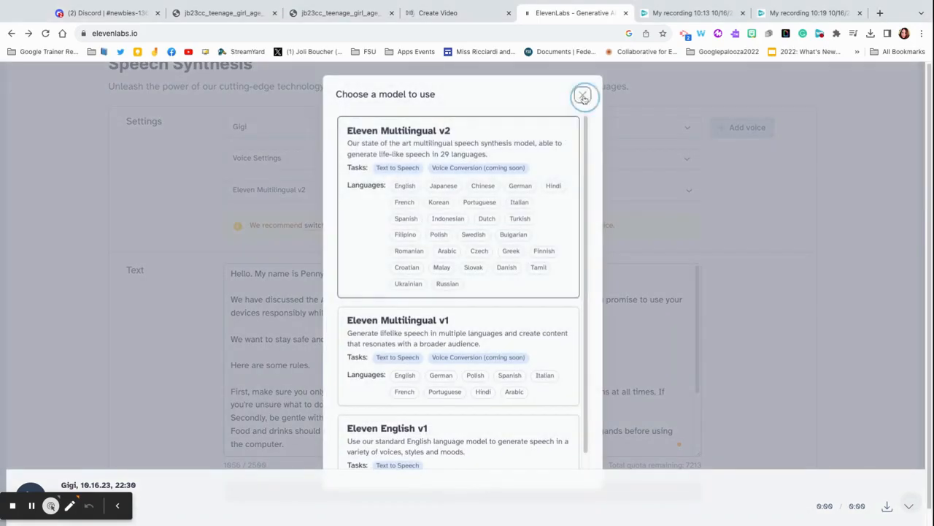
{"action": "left_click", "coordinate": [584, 95]}
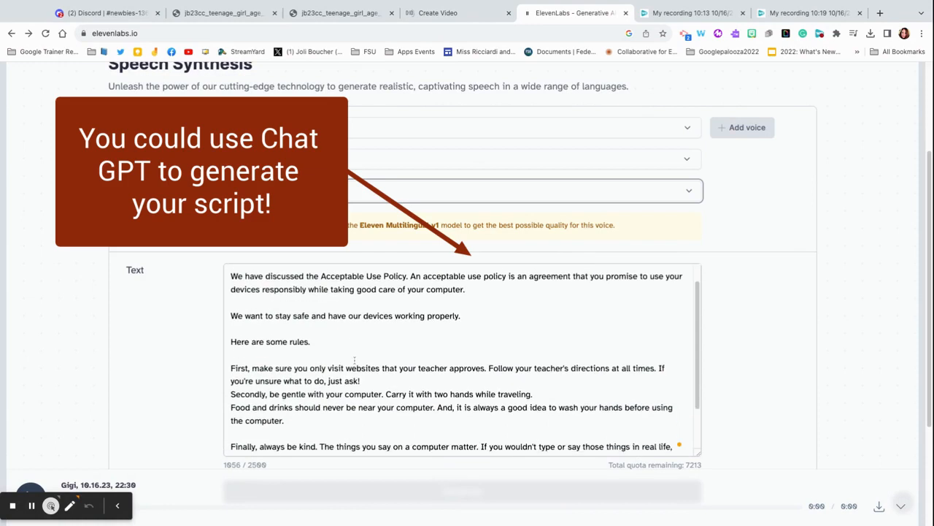
{"action": "scroll", "scroll_direction": "down", "scroll_amount": 3}
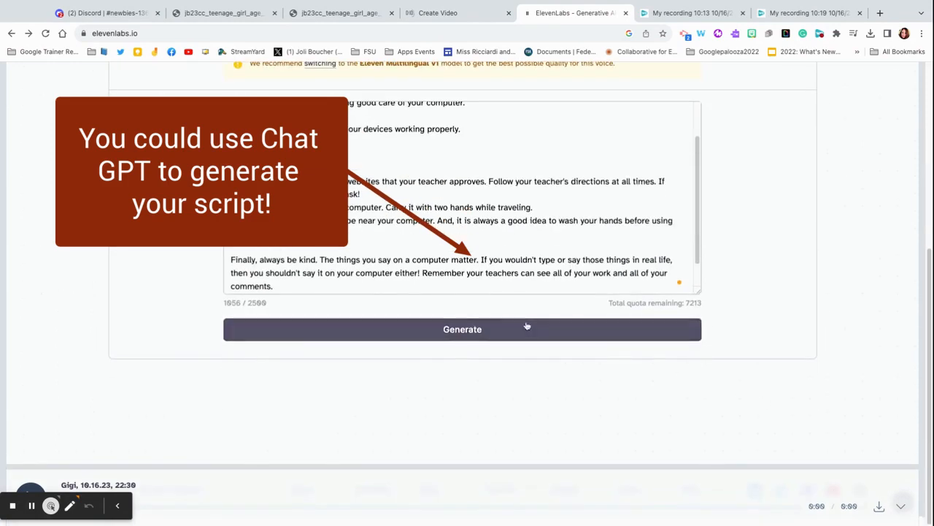
{"action": "left_click", "coordinate": [462, 328]}
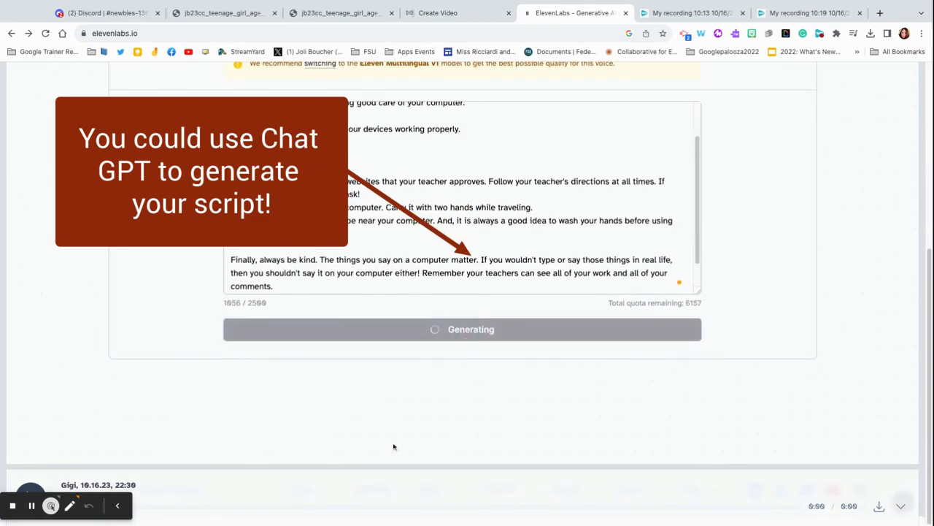
{"action": "mouse_move", "coordinate": [378, 439]}
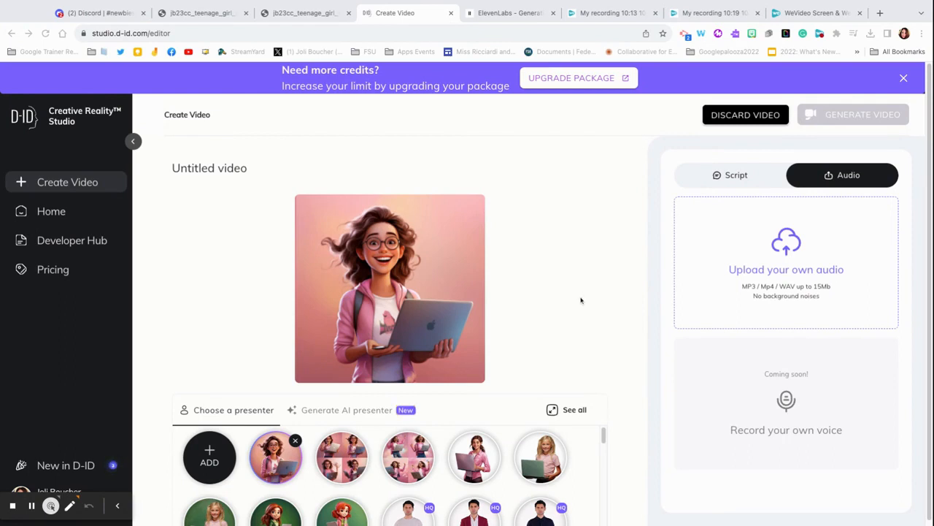
{"action": "mouse_move", "coordinate": [577, 296]}
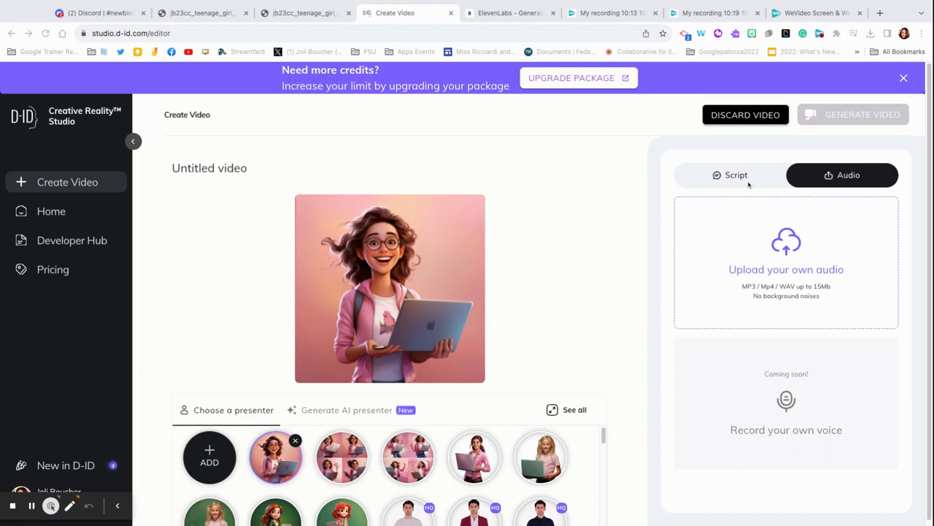
- Switch the presenter's input from Script to Audio and generate the talking video
{"action": "left_click", "coordinate": [735, 174]}
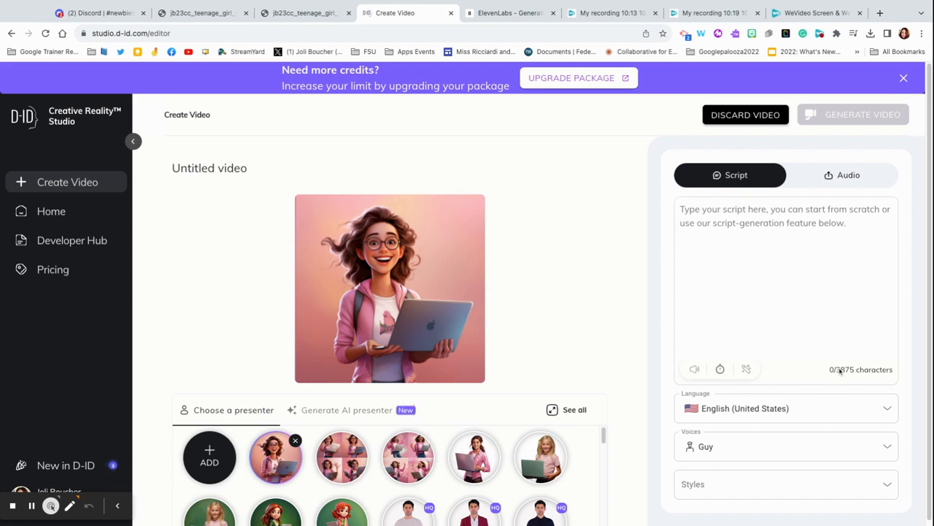
{"action": "left_click", "coordinate": [841, 175]}
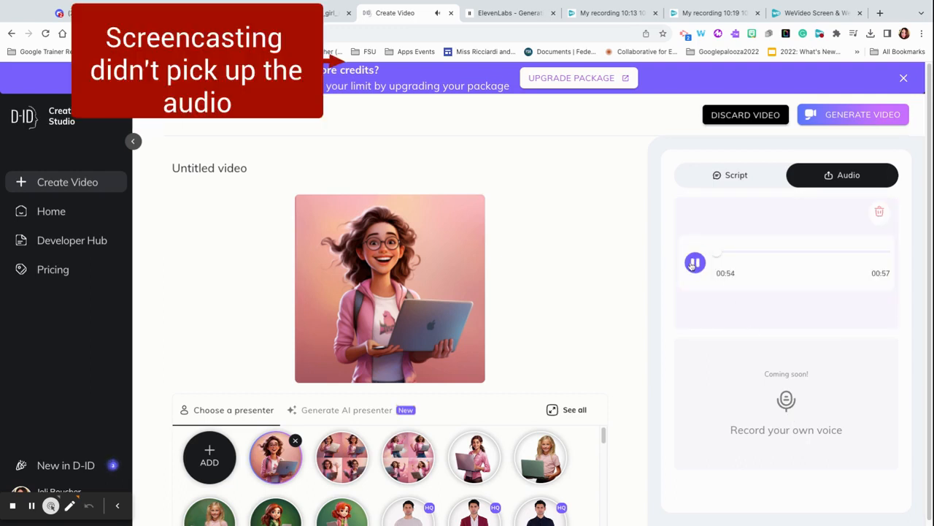
{"action": "left_click", "coordinate": [694, 262]}
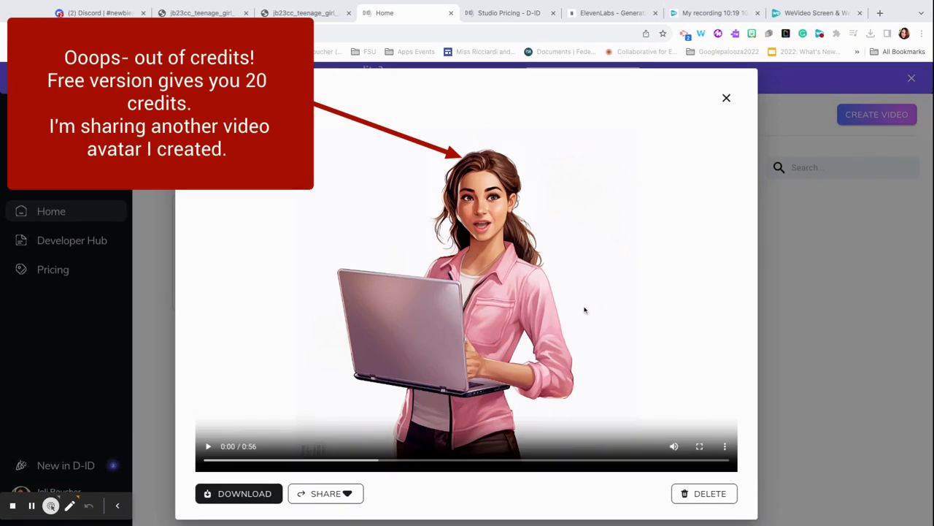
{"action": "mouse_move", "coordinate": [511, 321]}
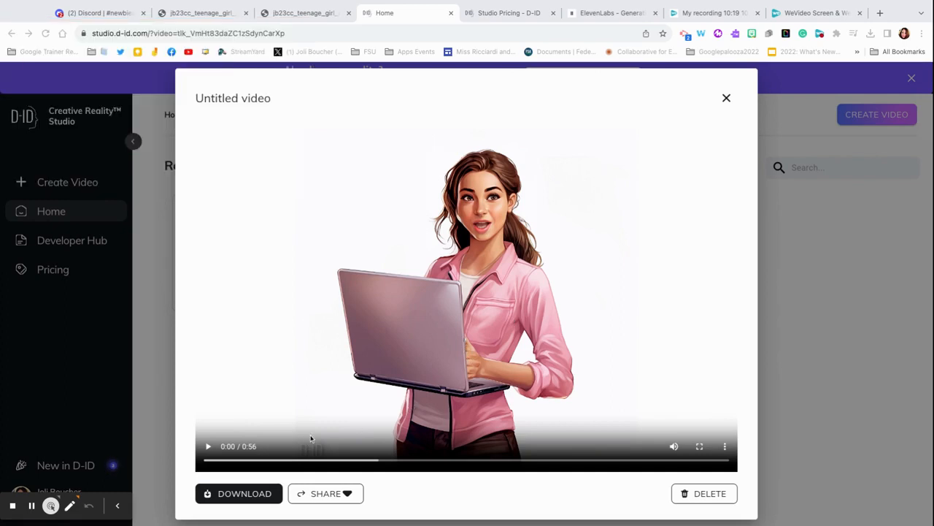
{"action": "mouse_move", "coordinate": [273, 460]}
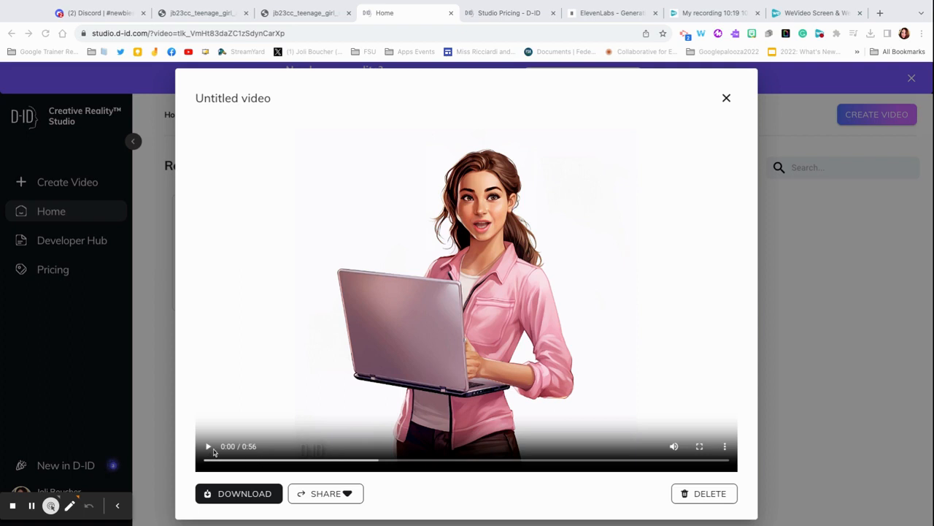
- Briefly play and pause the earlier 56-second avatar video, then view D-ID pricing
{"action": "left_click", "coordinate": [208, 446]}
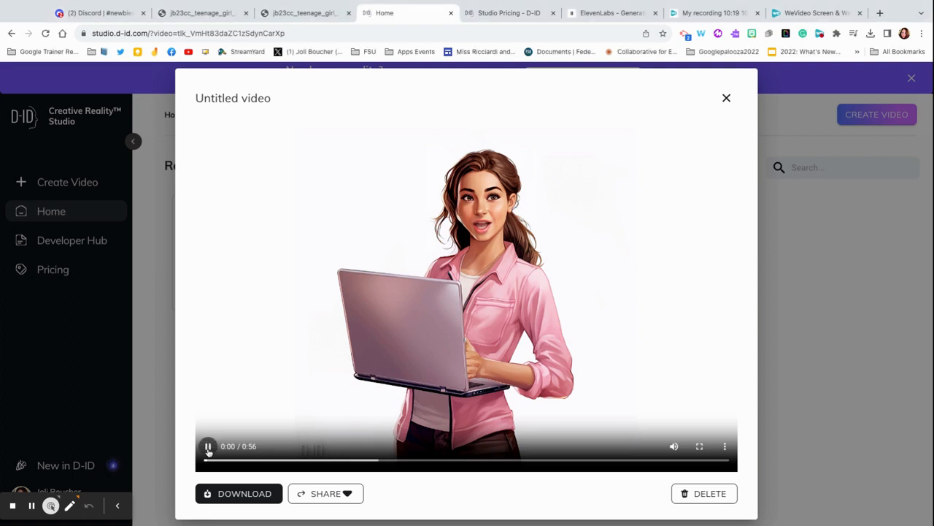
{"action": "left_click", "coordinate": [208, 446]}
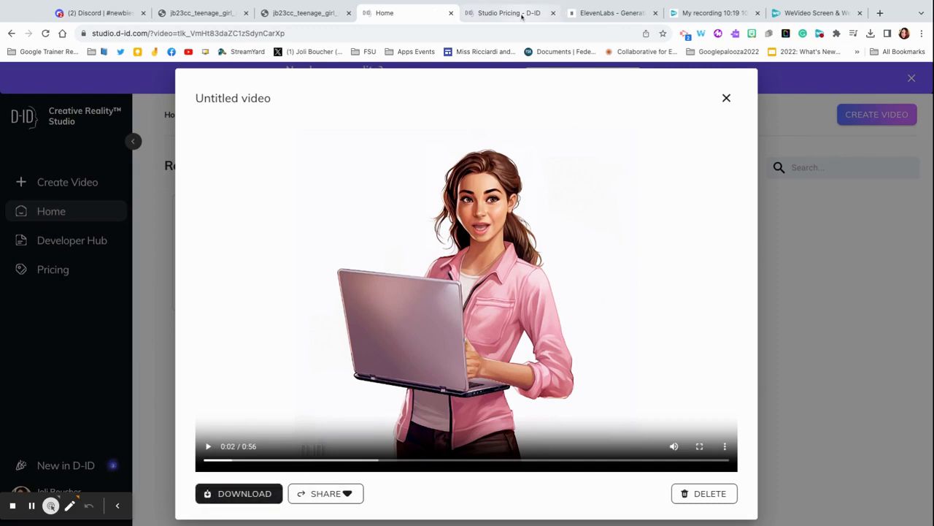
{"action": "left_click", "coordinate": [509, 12]}
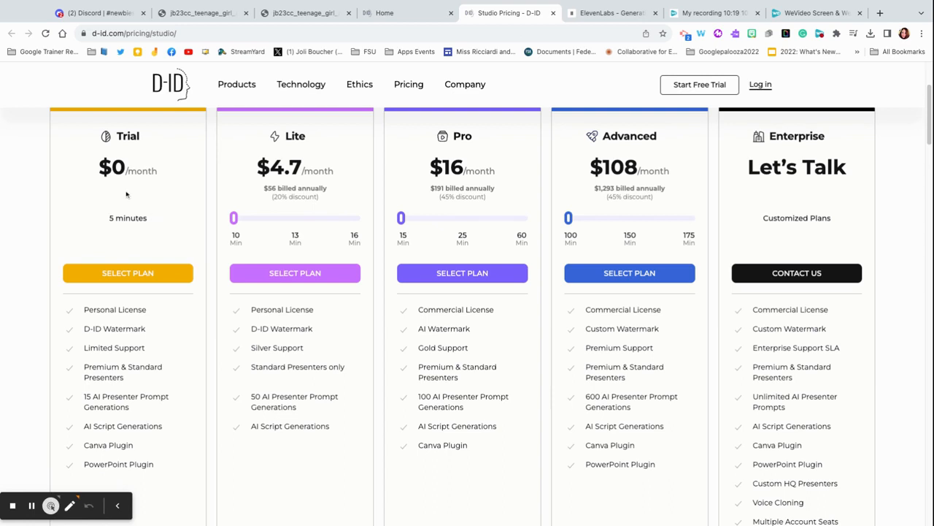
{"action": "mouse_move", "coordinate": [303, 187]}
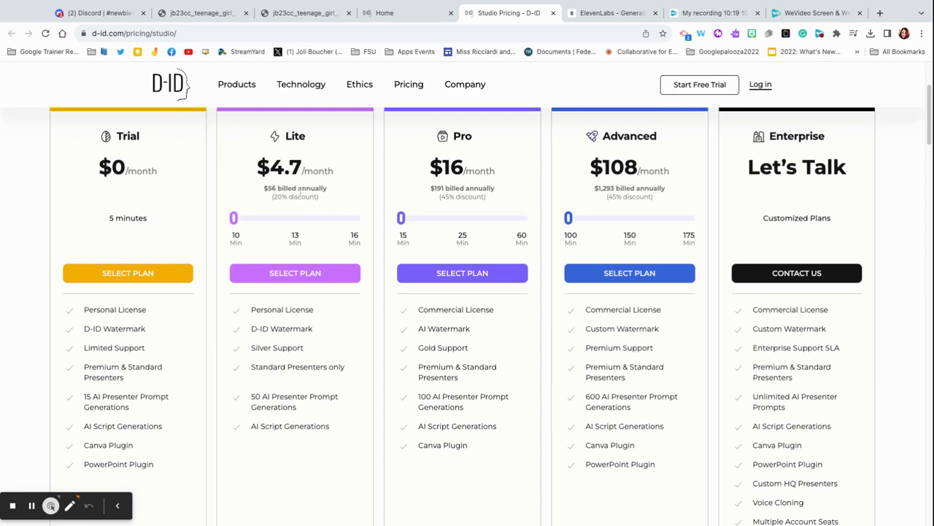
{"action": "mouse_move", "coordinate": [337, 308]}
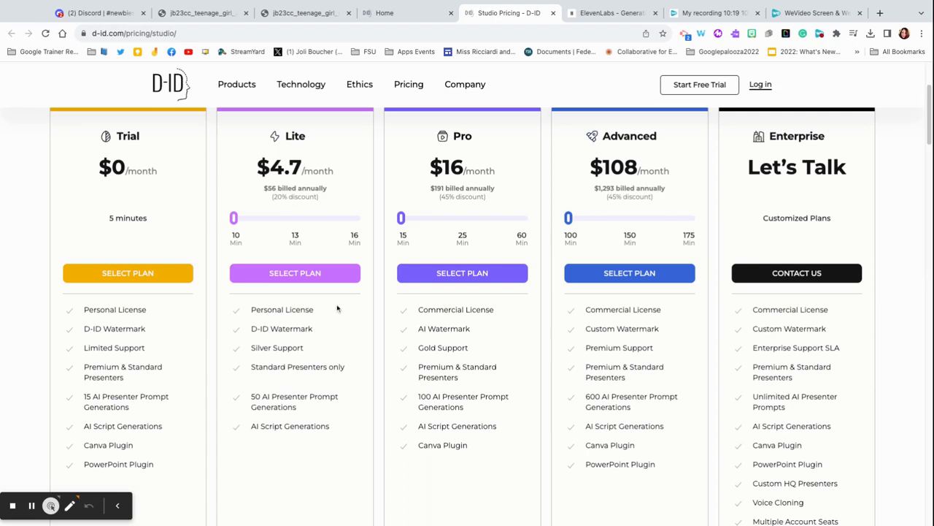
{"action": "mouse_move", "coordinate": [353, 249]}
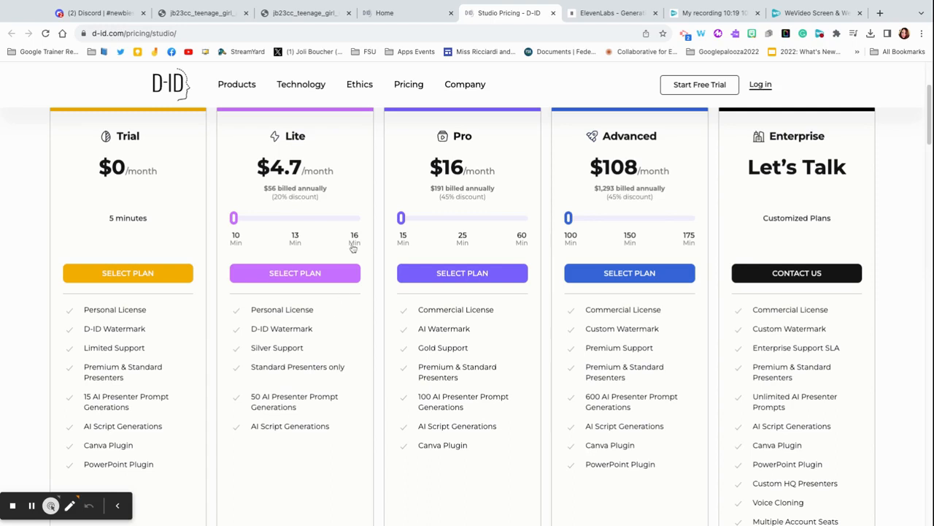
{"action": "mouse_move", "coordinate": [353, 248]}
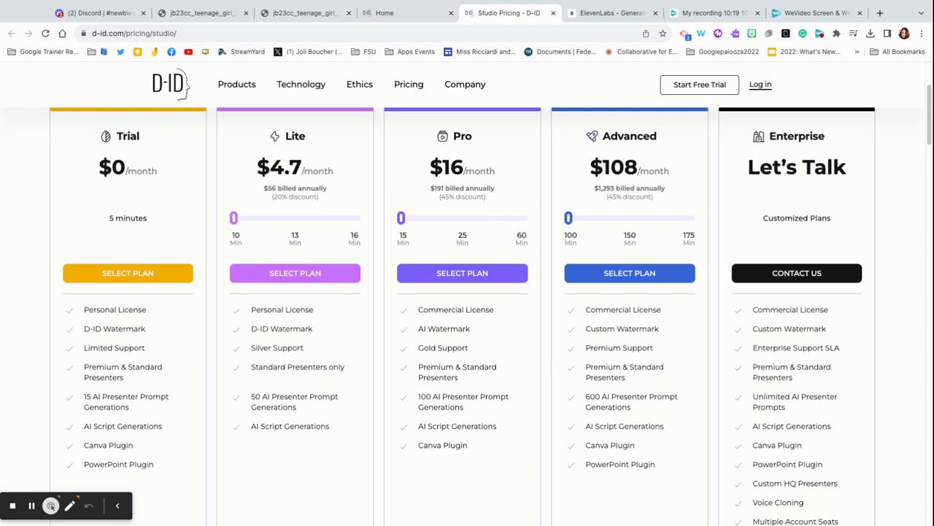
{"action": "mouse_move", "coordinate": [372, 240]}
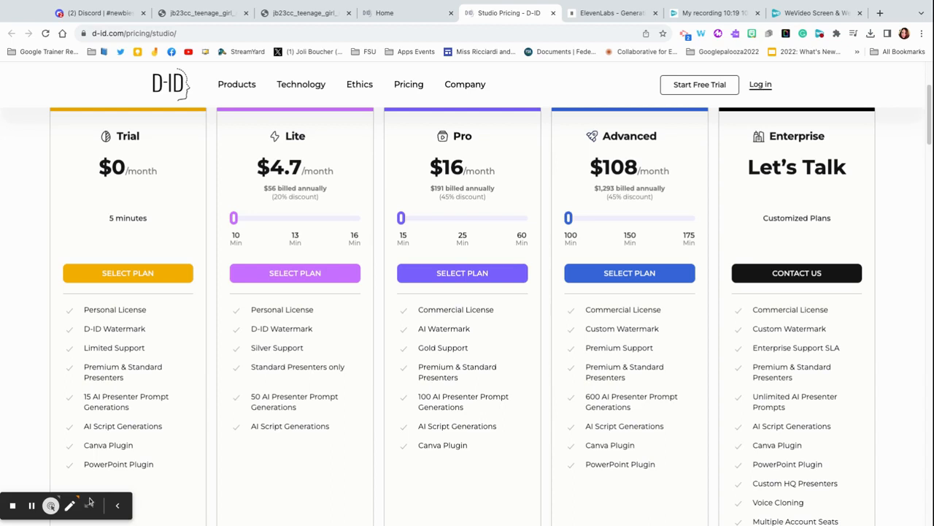
{"action": "left_click", "coordinate": [679, 13]}
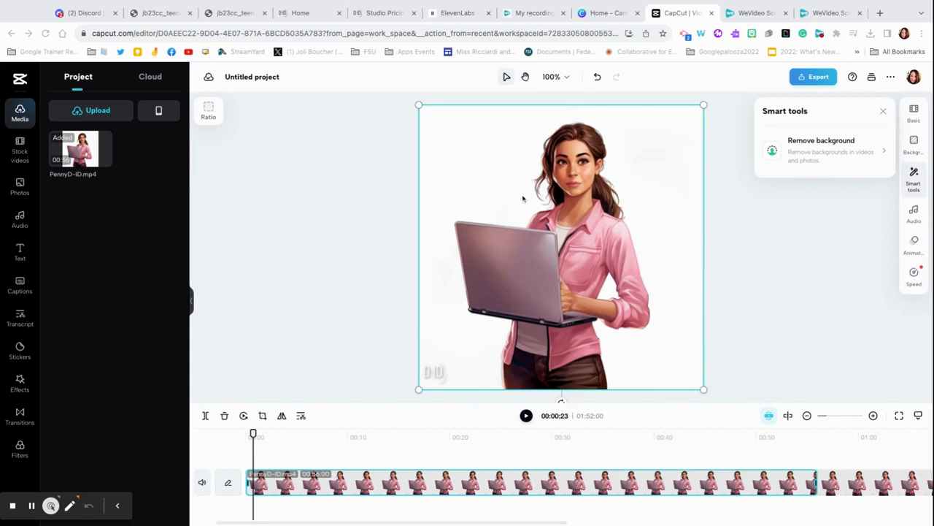
{"action": "mouse_move", "coordinate": [560, 213]}
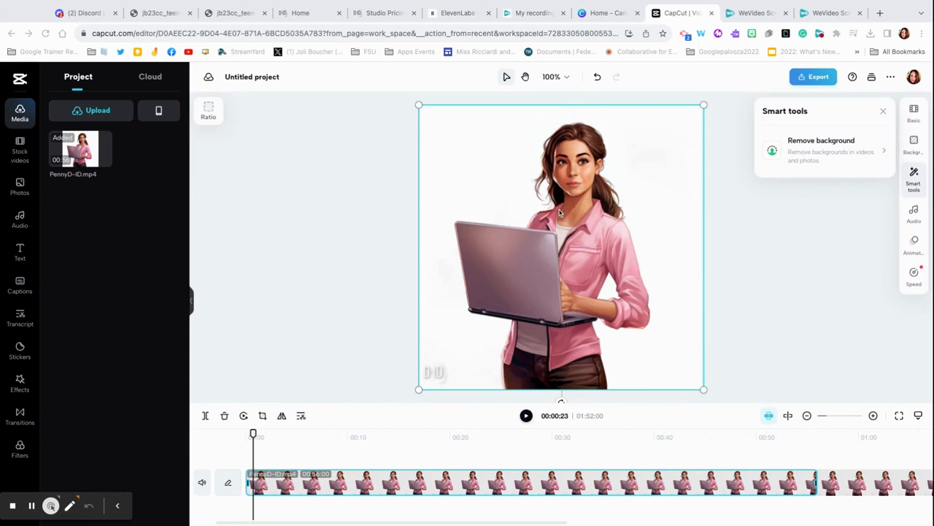
{"action": "mouse_move", "coordinate": [914, 192]}
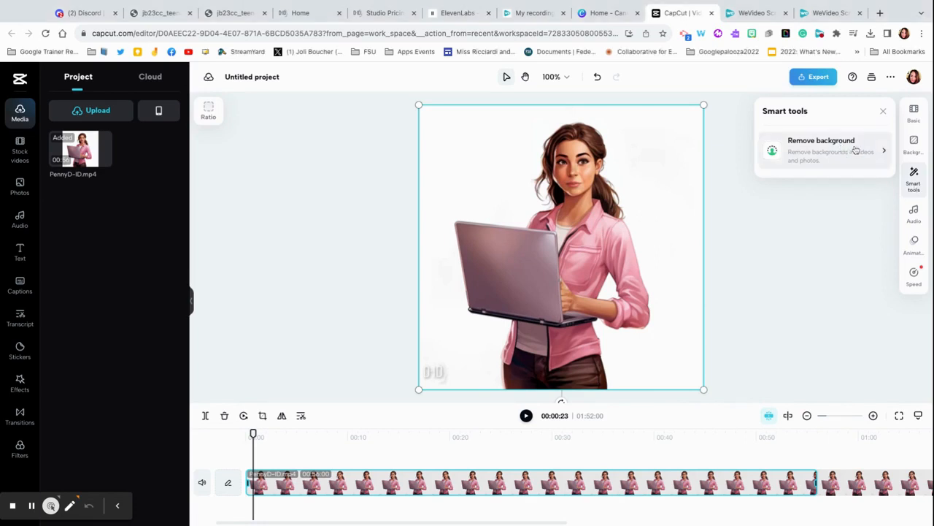
- Turn on Auto background removal, check Export download settings, and play the green-screen clip
{"action": "left_click", "coordinate": [821, 149]}
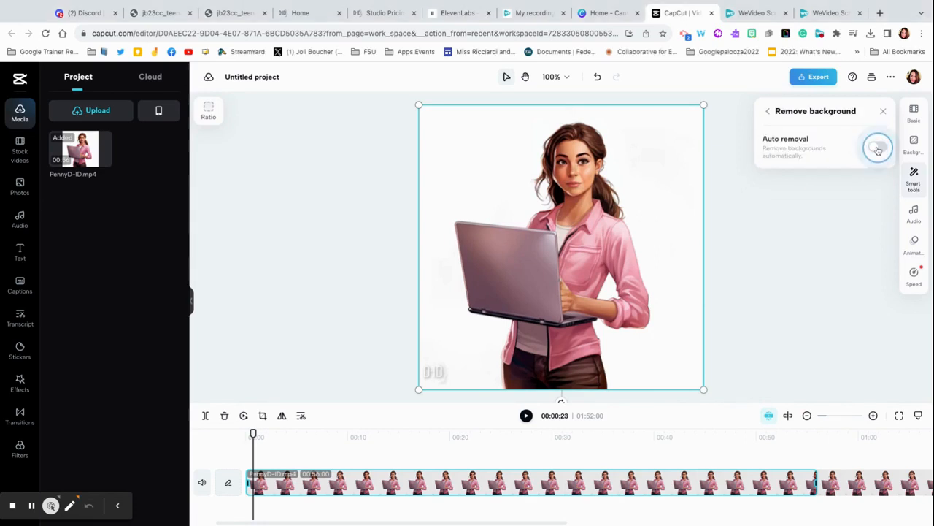
{"action": "left_click", "coordinate": [878, 147]}
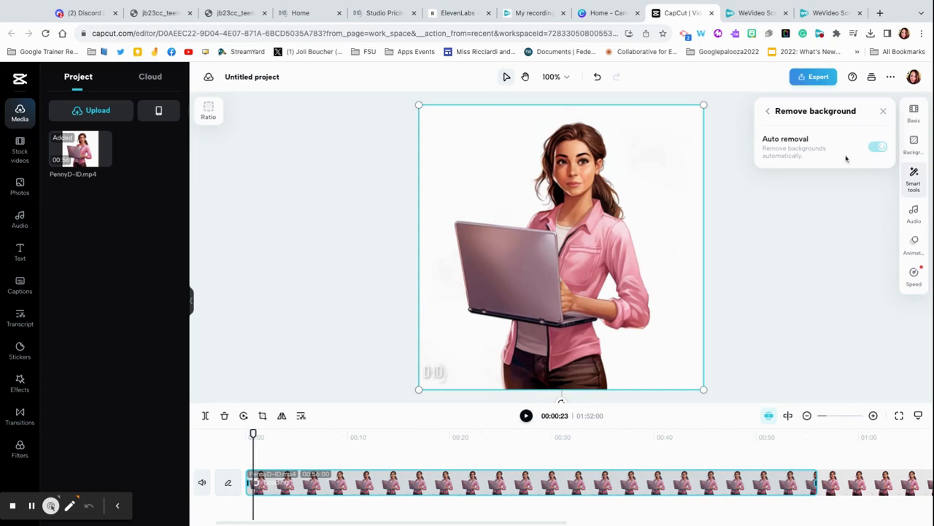
{"action": "mouse_move", "coordinate": [621, 281]}
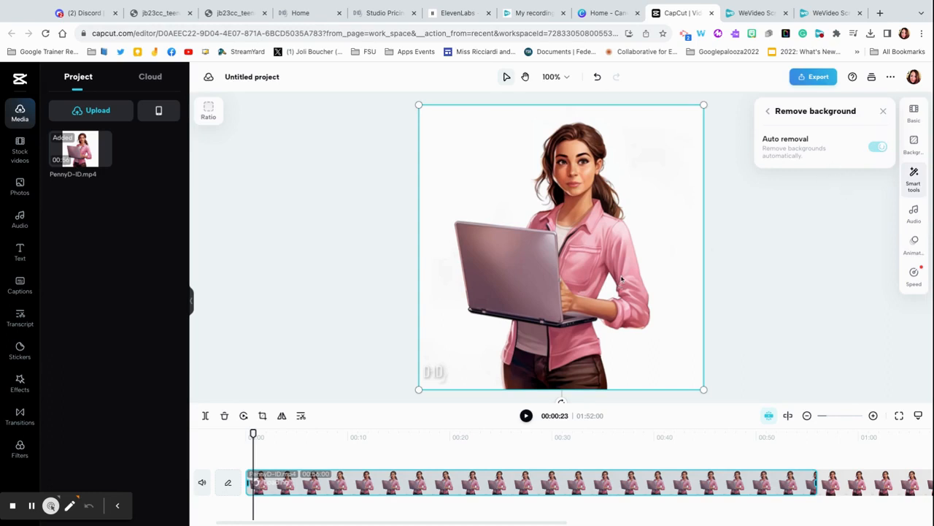
{"action": "mouse_move", "coordinate": [755, 284]}
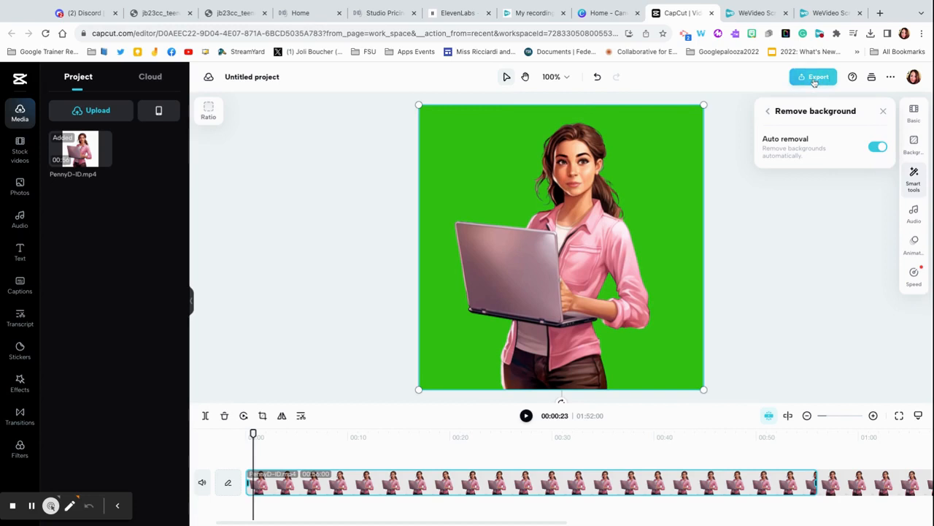
{"action": "left_click", "coordinate": [813, 76]}
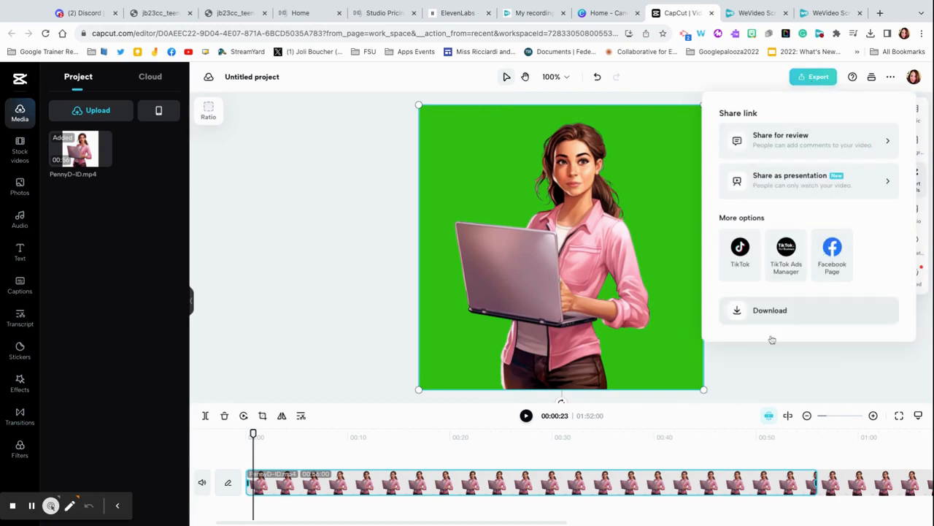
{"action": "left_click", "coordinate": [770, 310]}
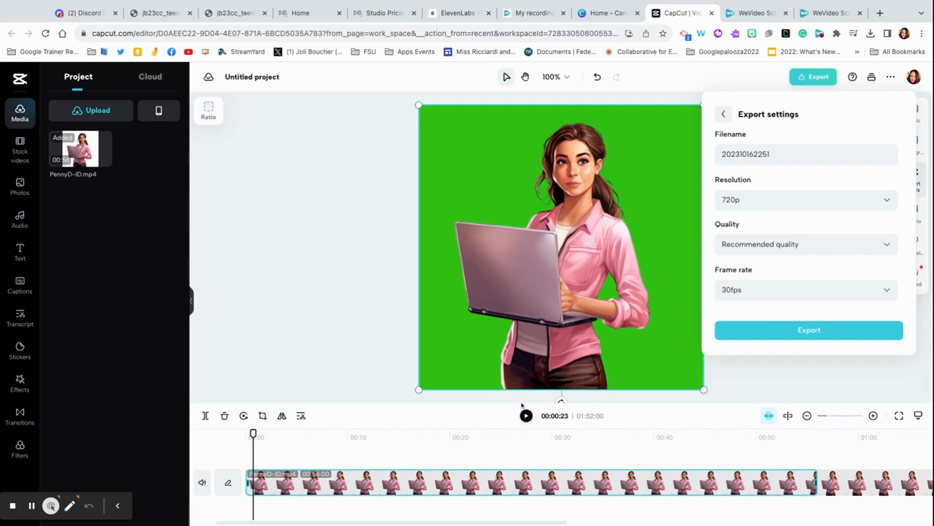
{"action": "left_click", "coordinate": [525, 416]}
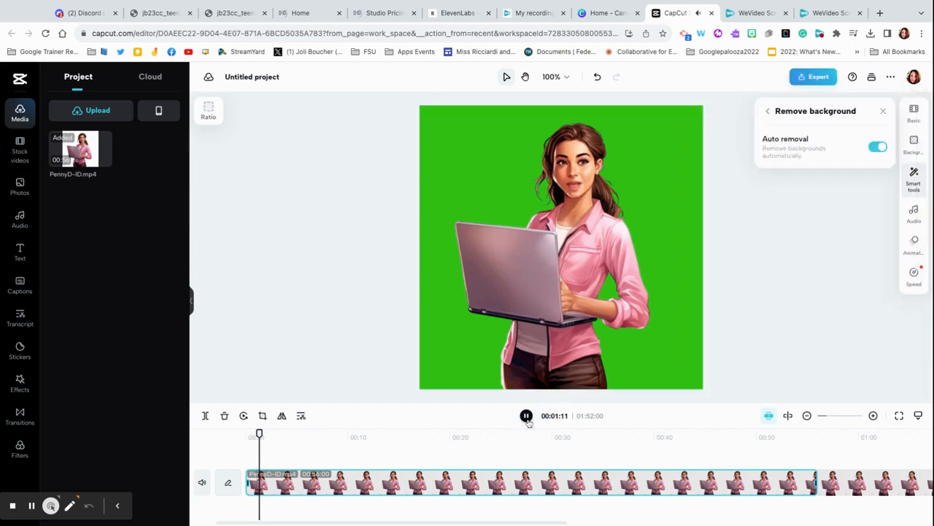